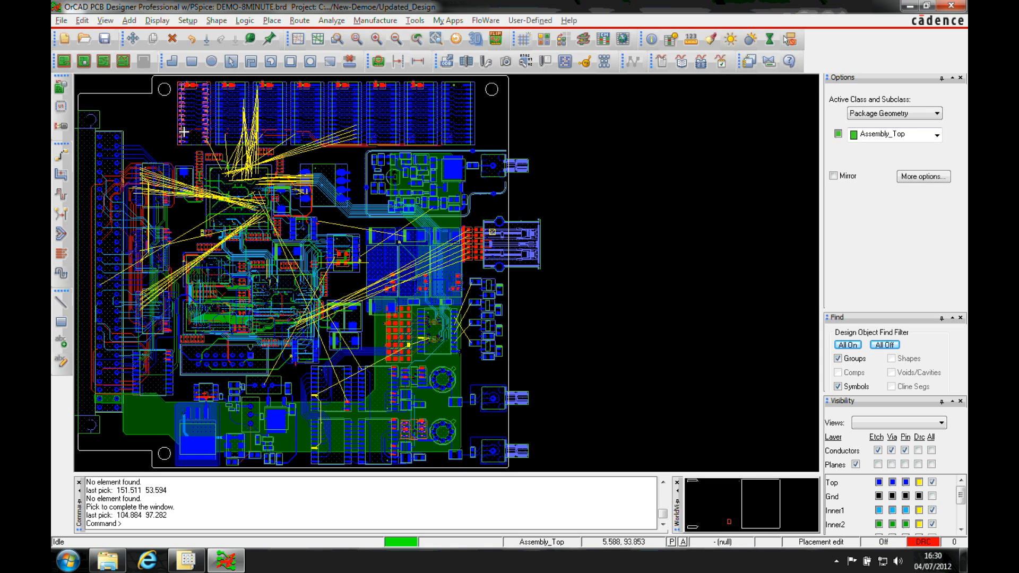
mouse_move(291, 148)
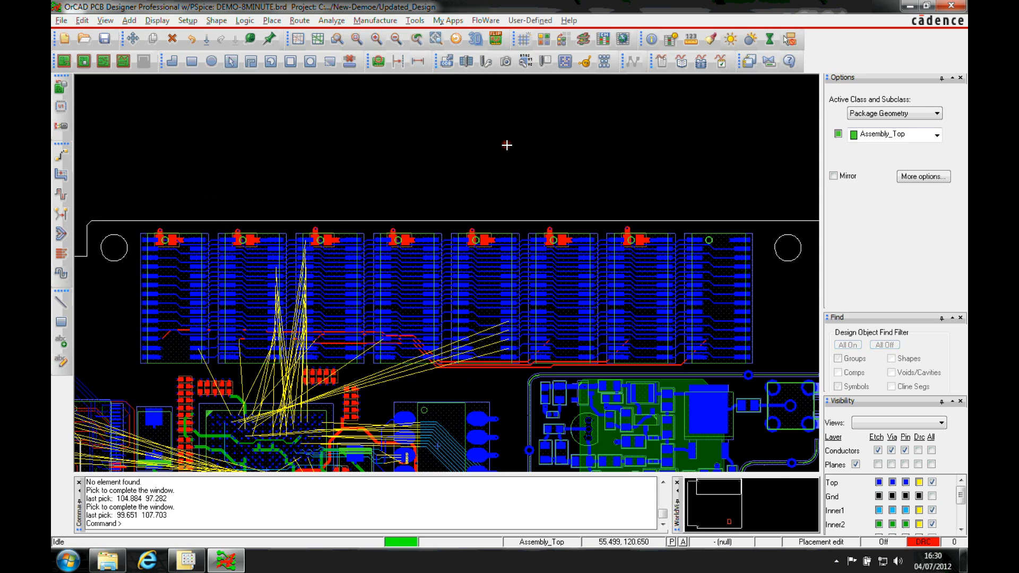
- Turn on All On in the Find filter so groups and symbols can be picked
click(847, 344)
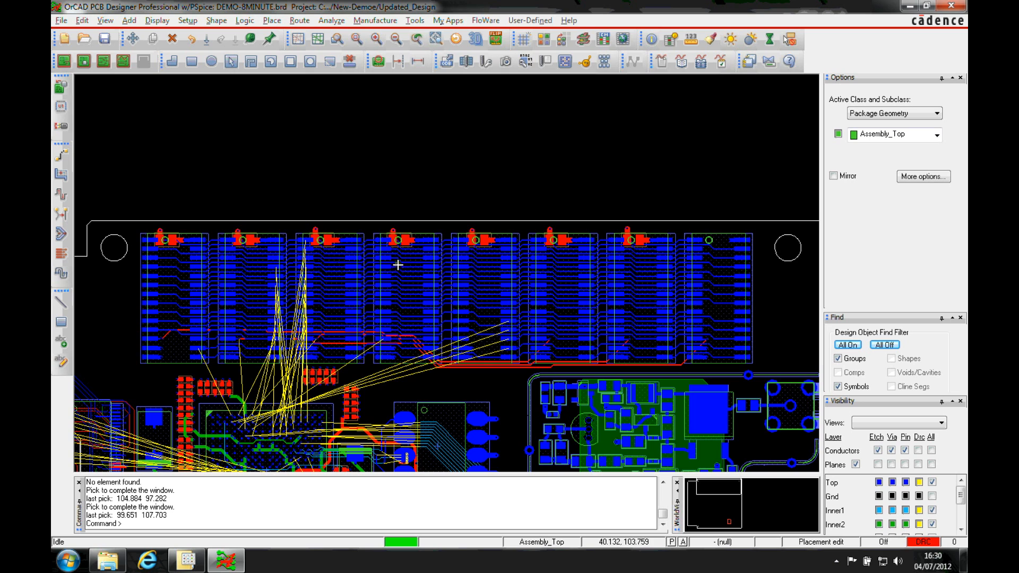
mouse_move(681, 300)
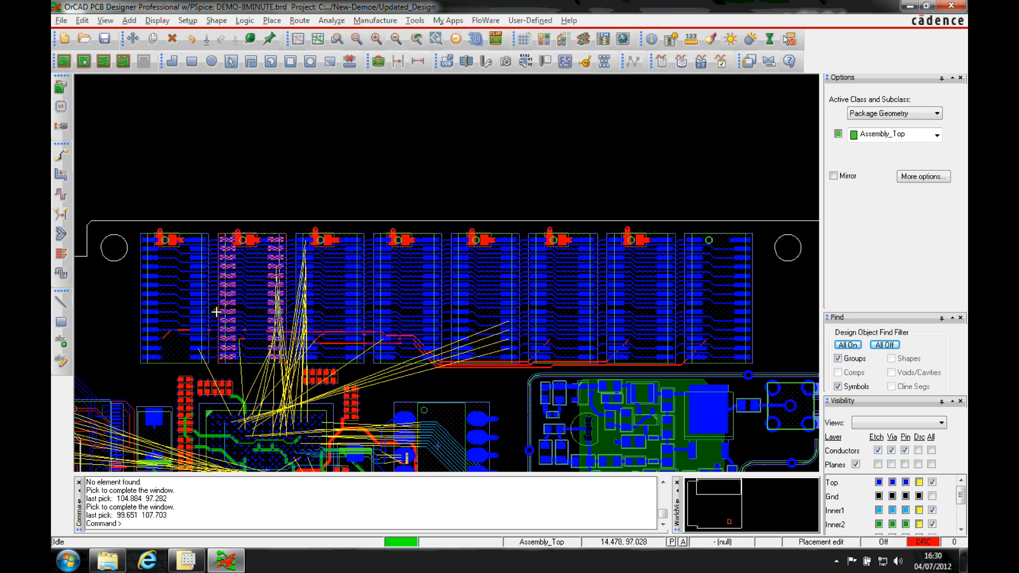
click(86, 61)
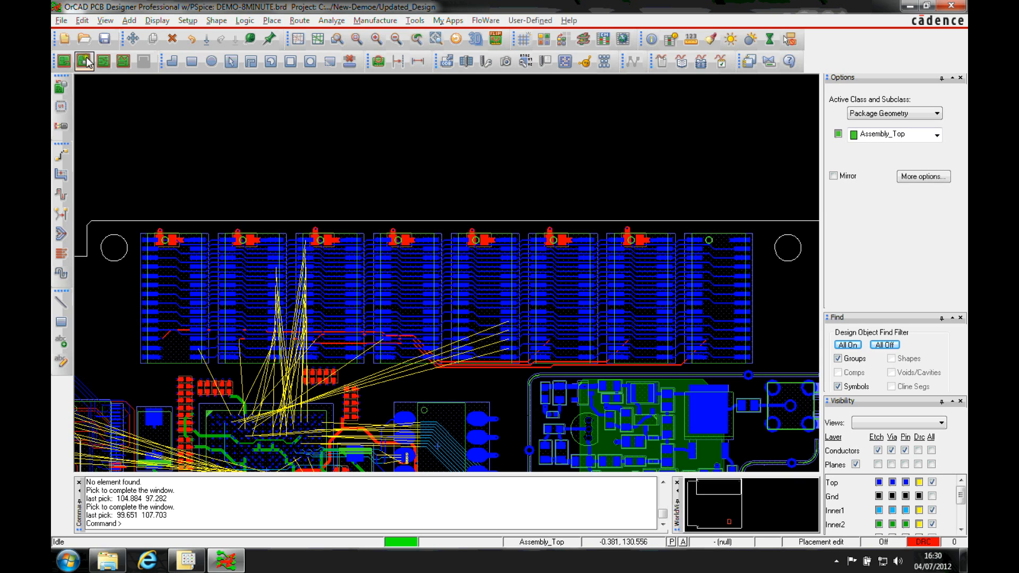
click(85, 60)
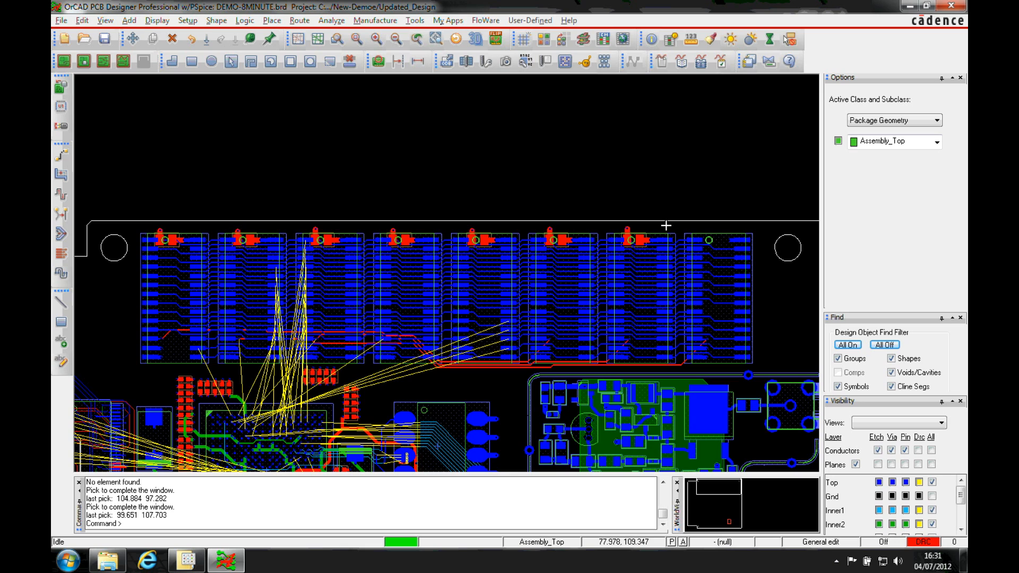
mouse_move(277, 96)
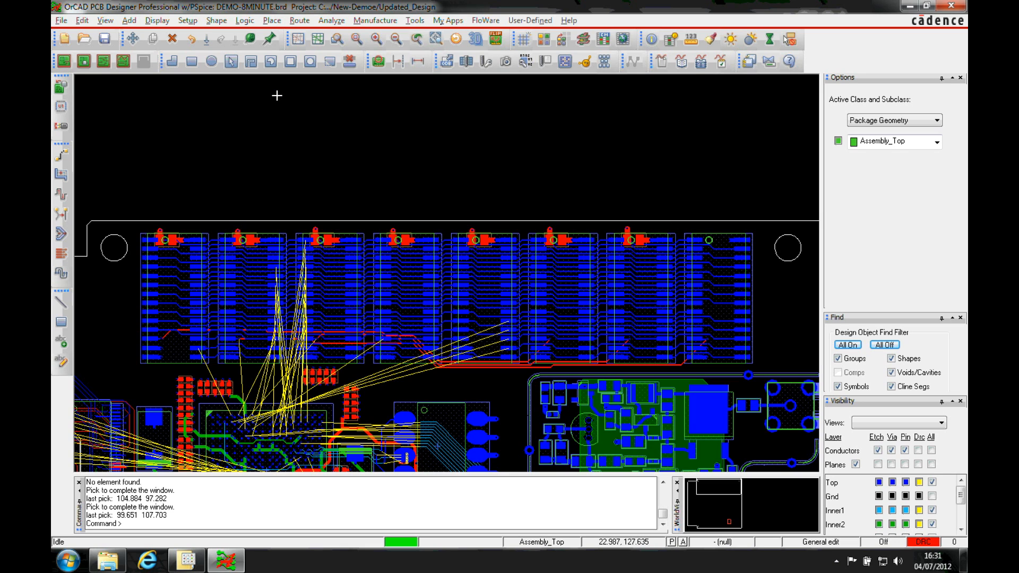
mouse_move(322, 137)
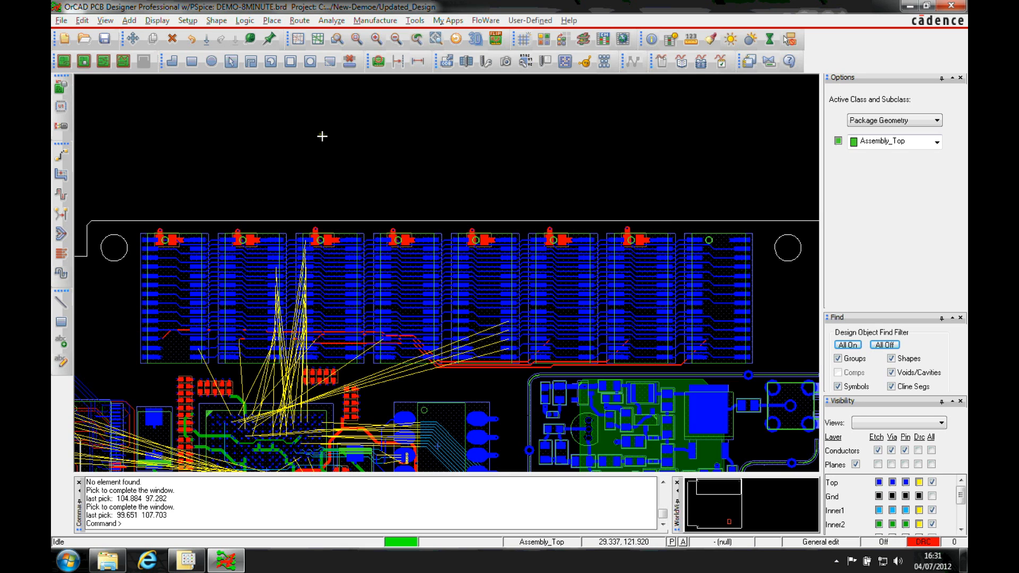
mouse_move(747, 480)
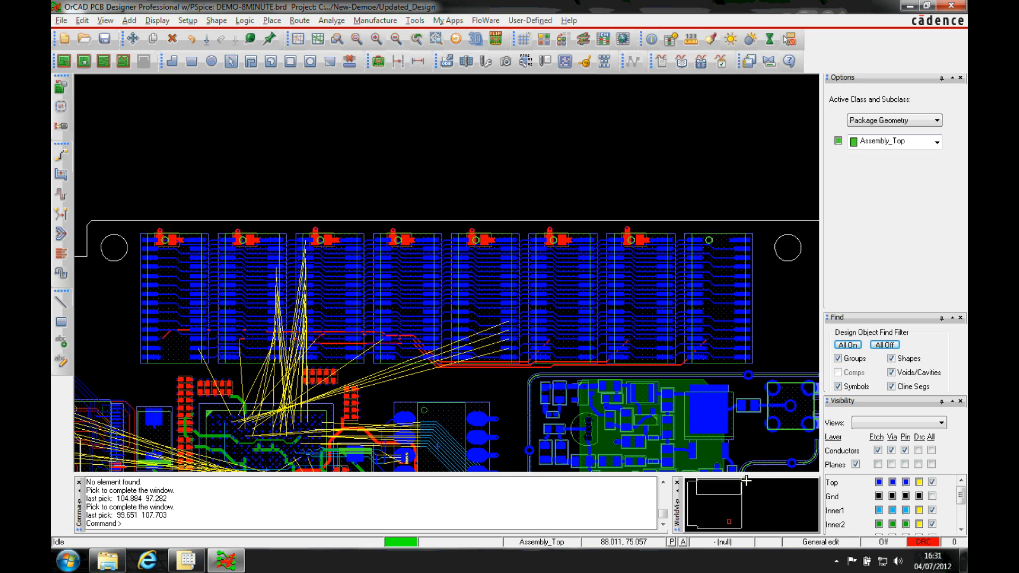
click(820, 542)
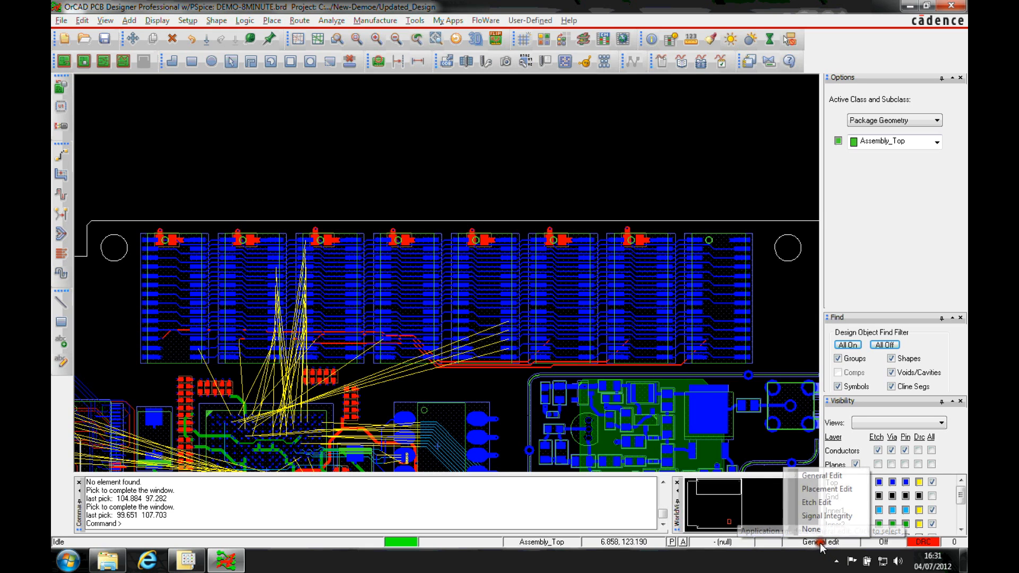
mouse_move(826, 488)
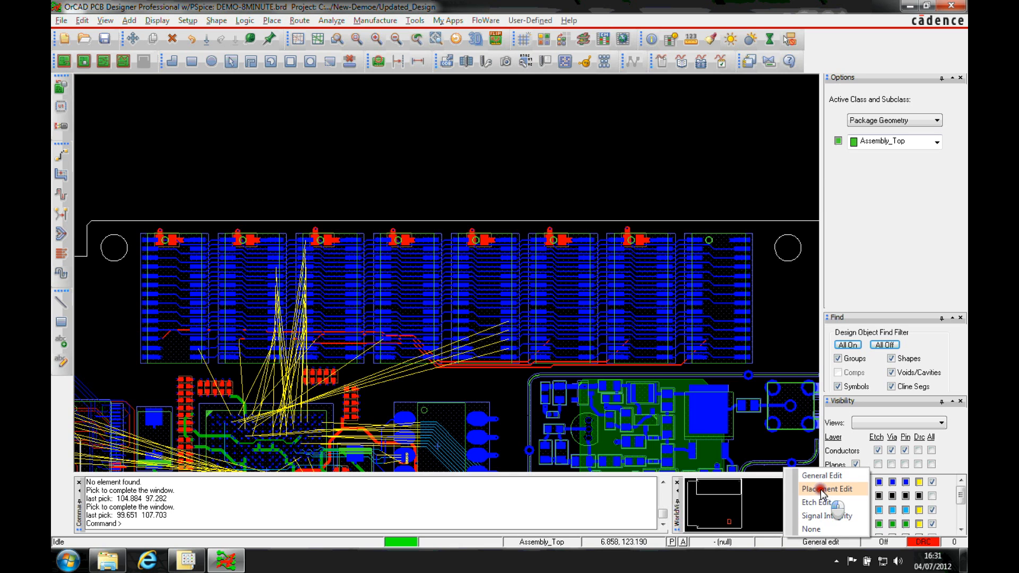
click(830, 489)
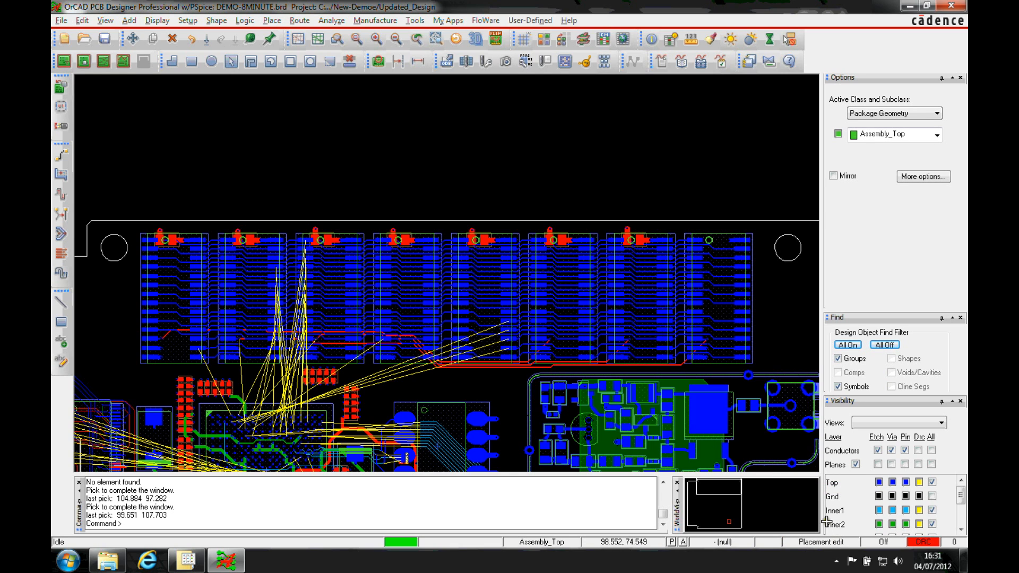
mouse_move(135, 369)
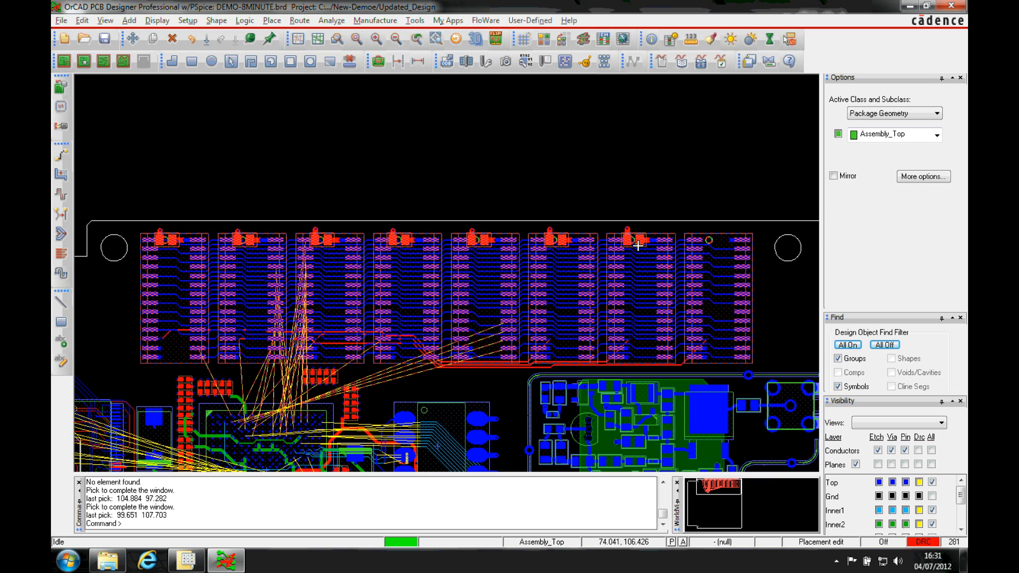
- Bring up the placement actions for the eight selected memory chips
right_click(639, 248)
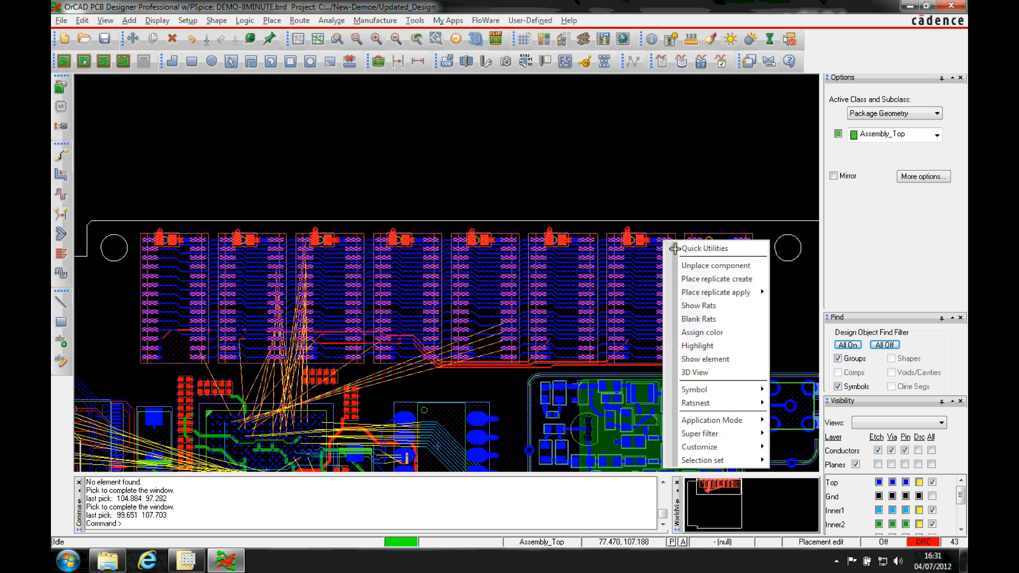
- Create a placement replicate module from the chips and their etch, saved as memory.mdd over the old file
click(716, 278)
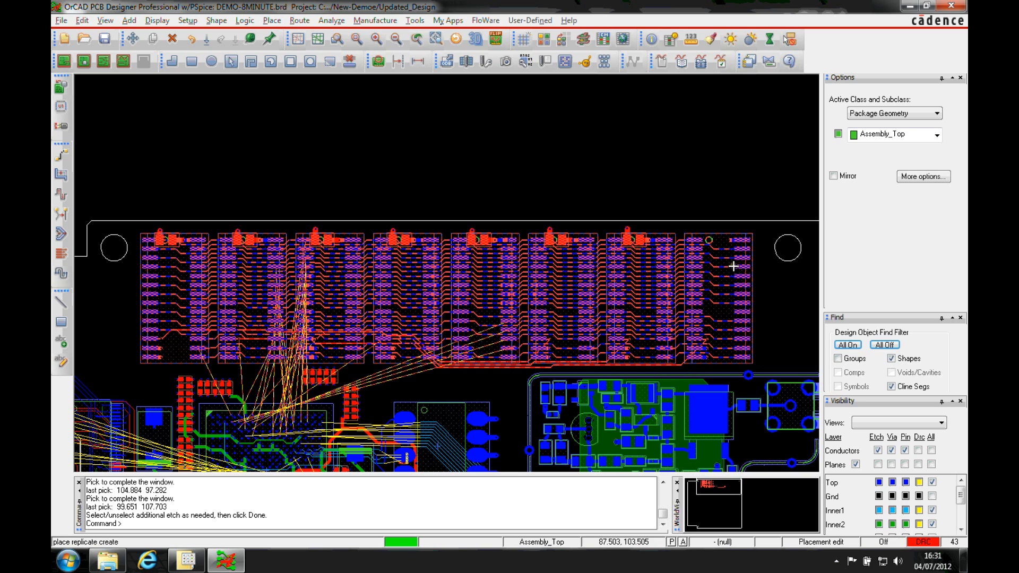
mouse_move(320, 233)
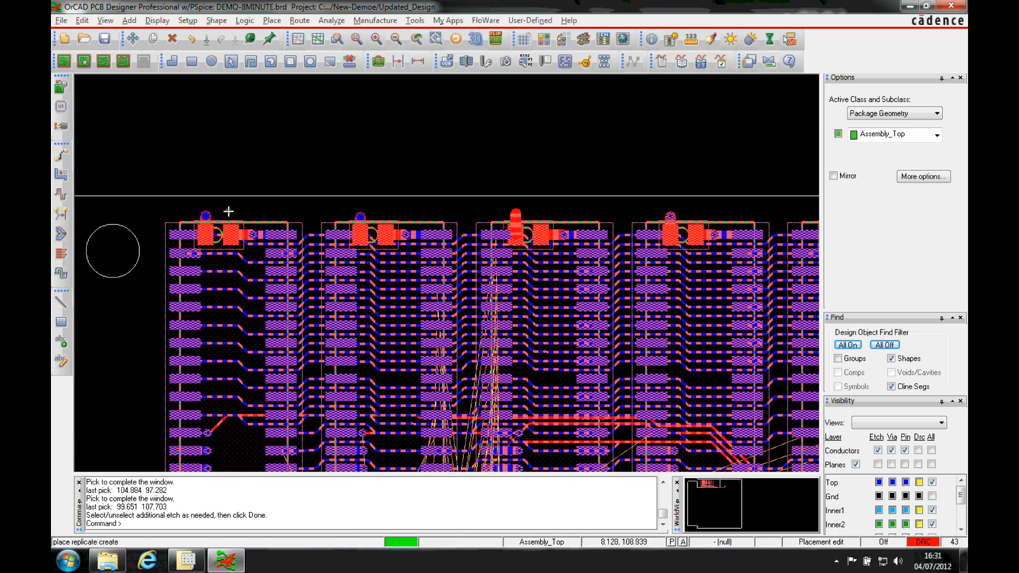
mouse_move(325, 230)
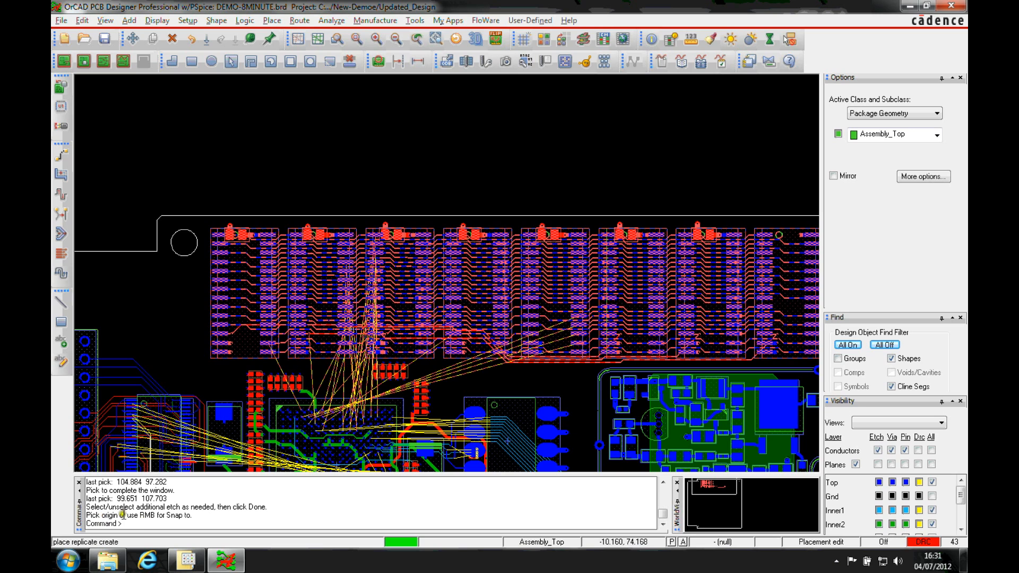
mouse_move(524, 298)
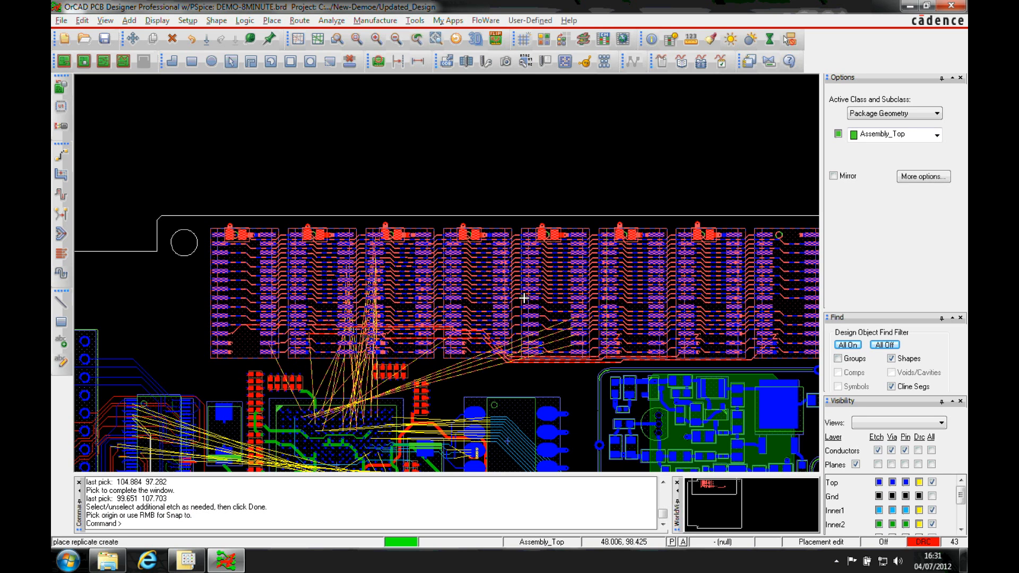
mouse_move(514, 297)
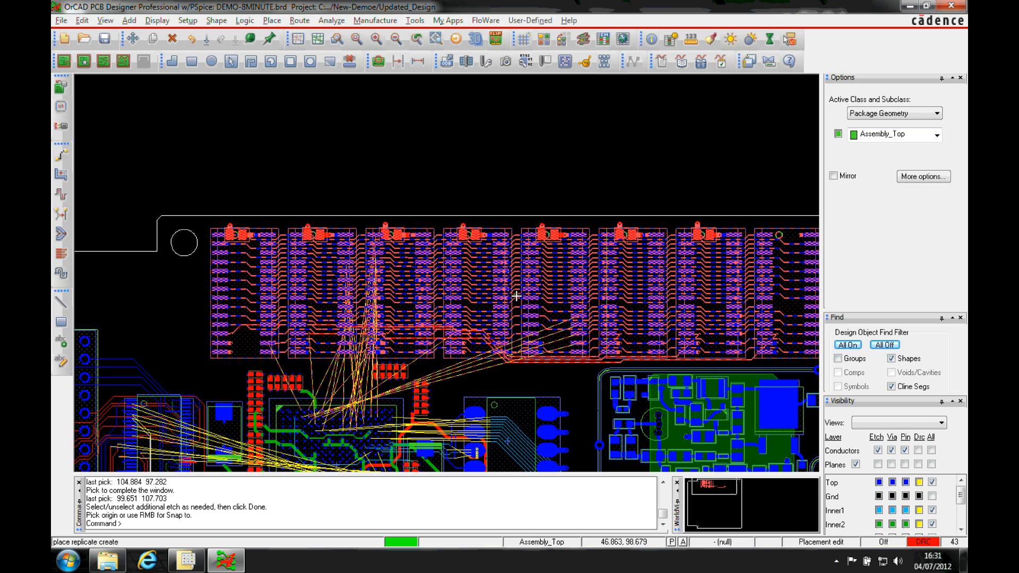
click(702, 455)
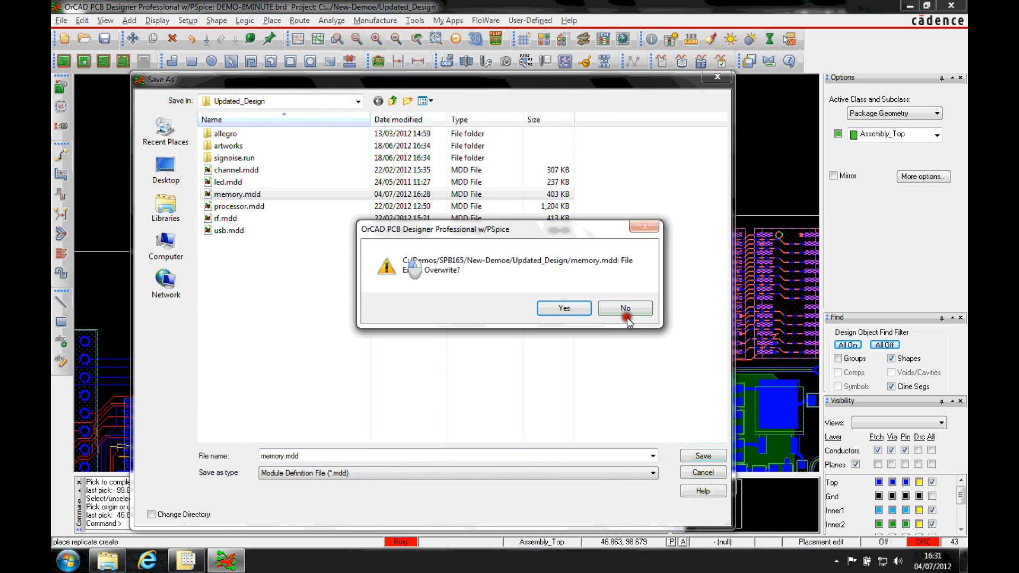
click(563, 308)
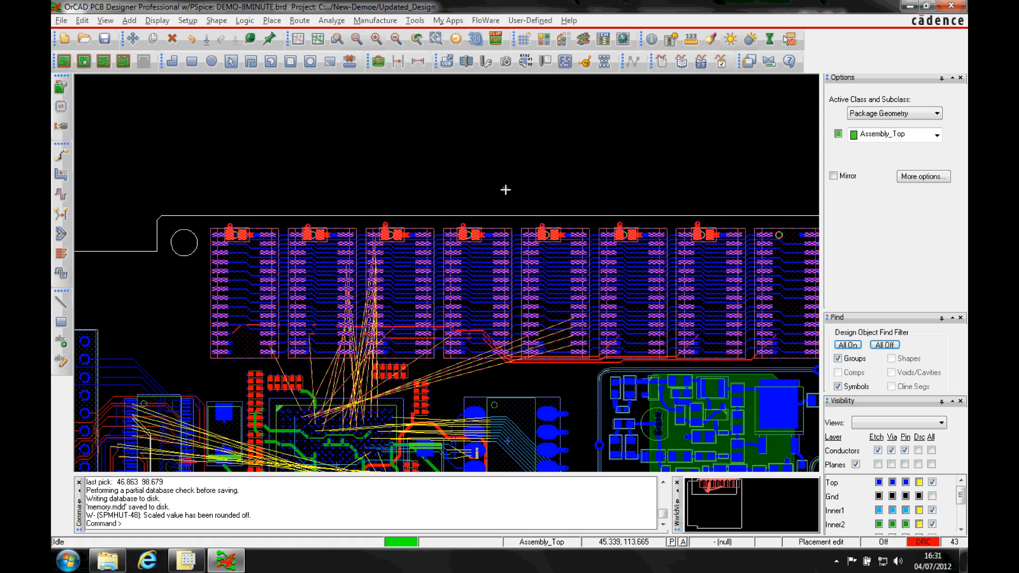
click(585, 237)
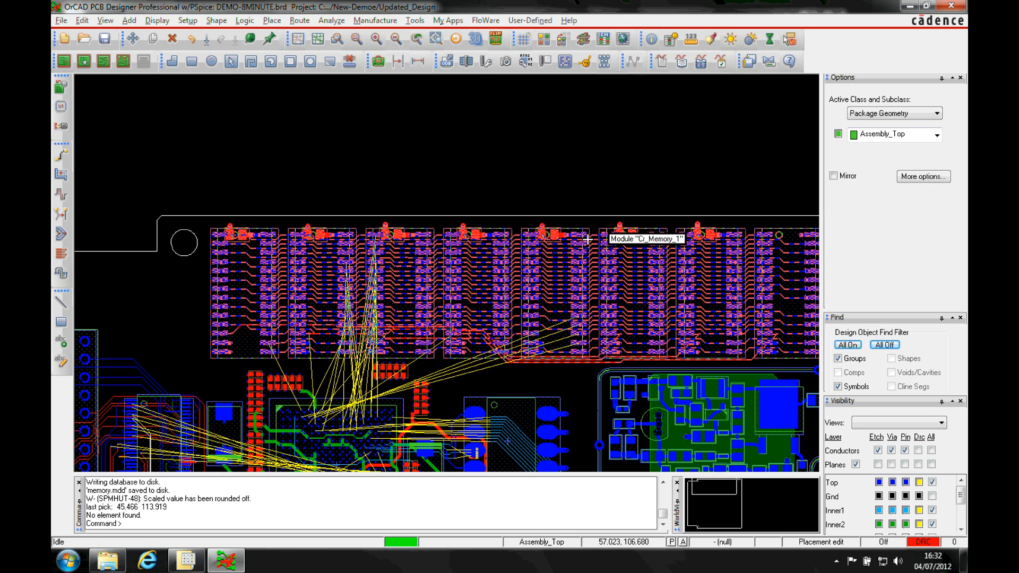
mouse_move(587, 236)
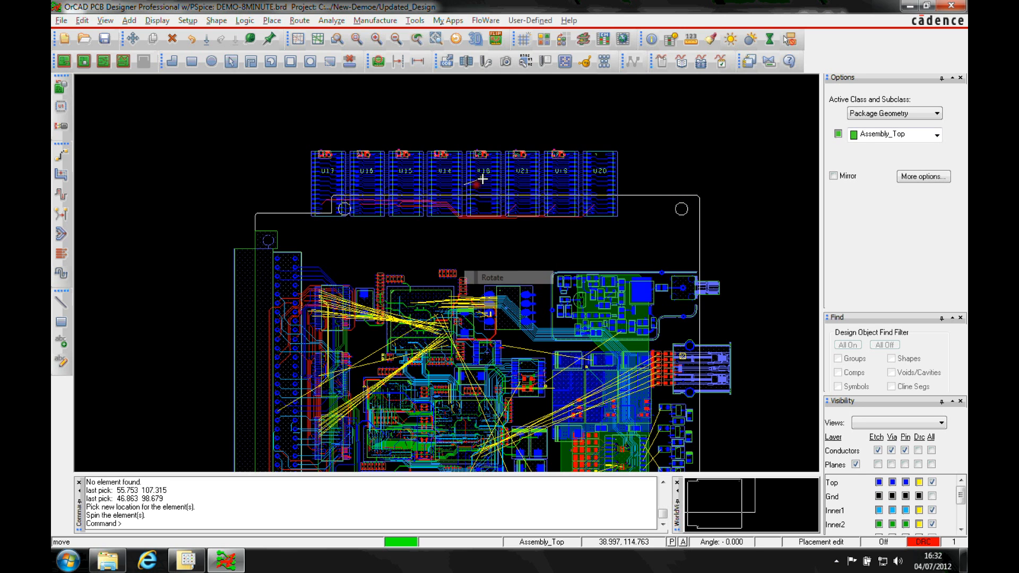
mouse_move(520, 143)
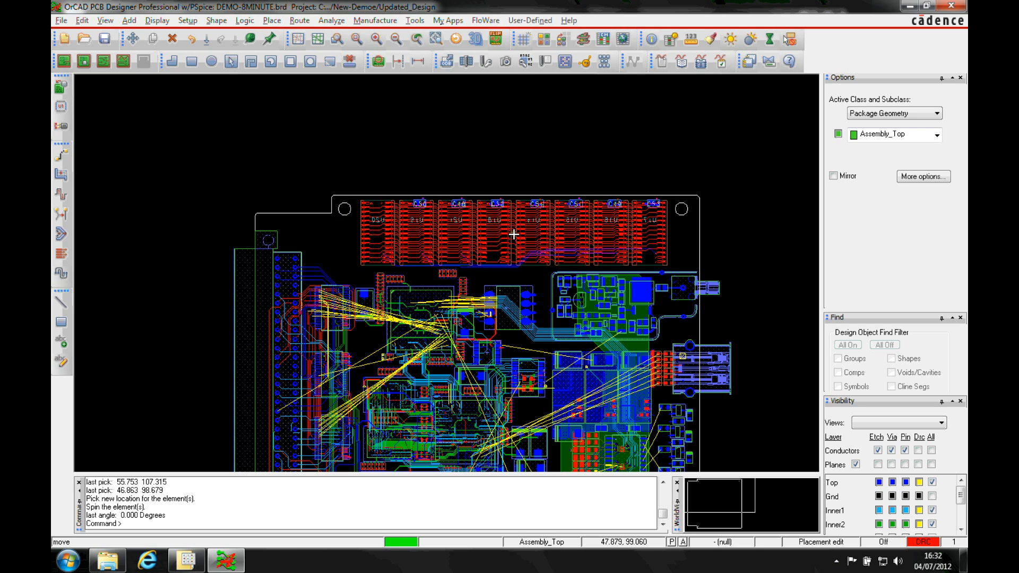
- Place the mirrored Cr_Memory_1 module along the board's top edge on the bottom side
click(516, 235)
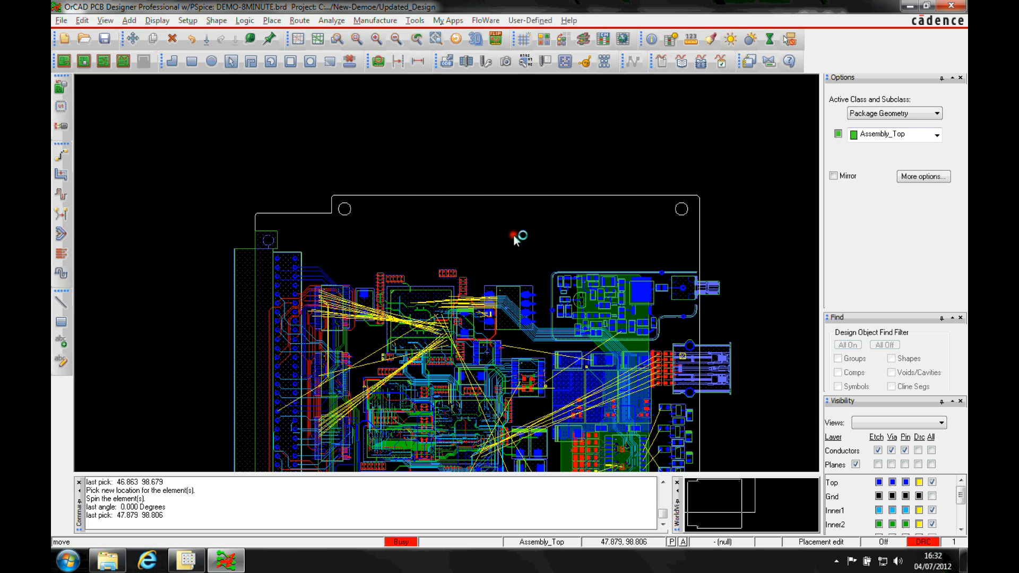